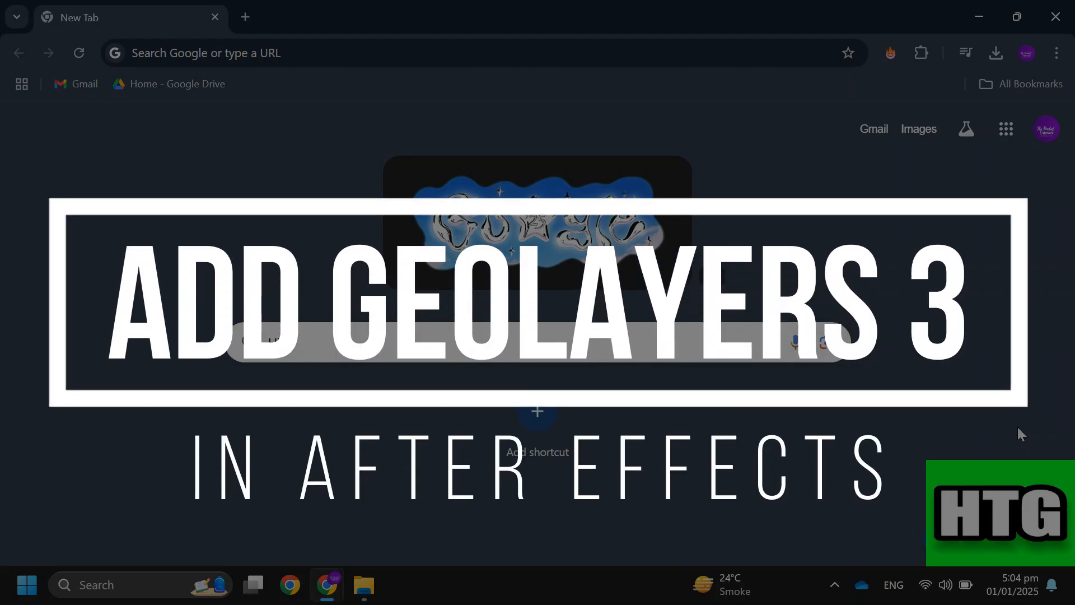
Step: Leave Chrome's new tab and bring up a File Explorer window
type("HTG")
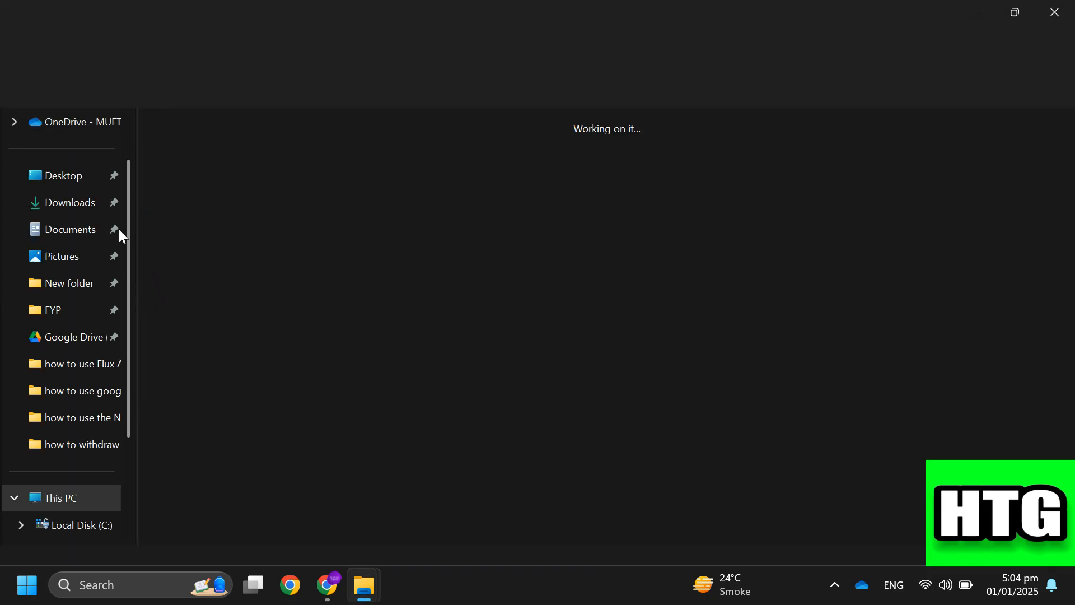
Step: Extract the GEOlayers 3 v1.5.7 build 834 zip from Downloads and view its single GEOlayers folder
left_click(69, 202)
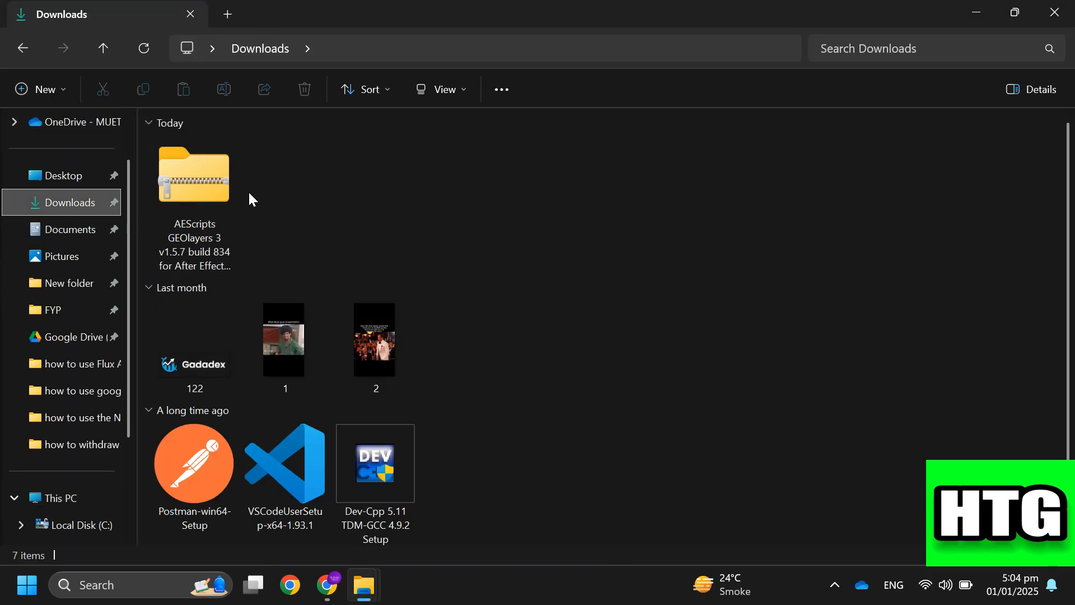
left_click(193, 177)
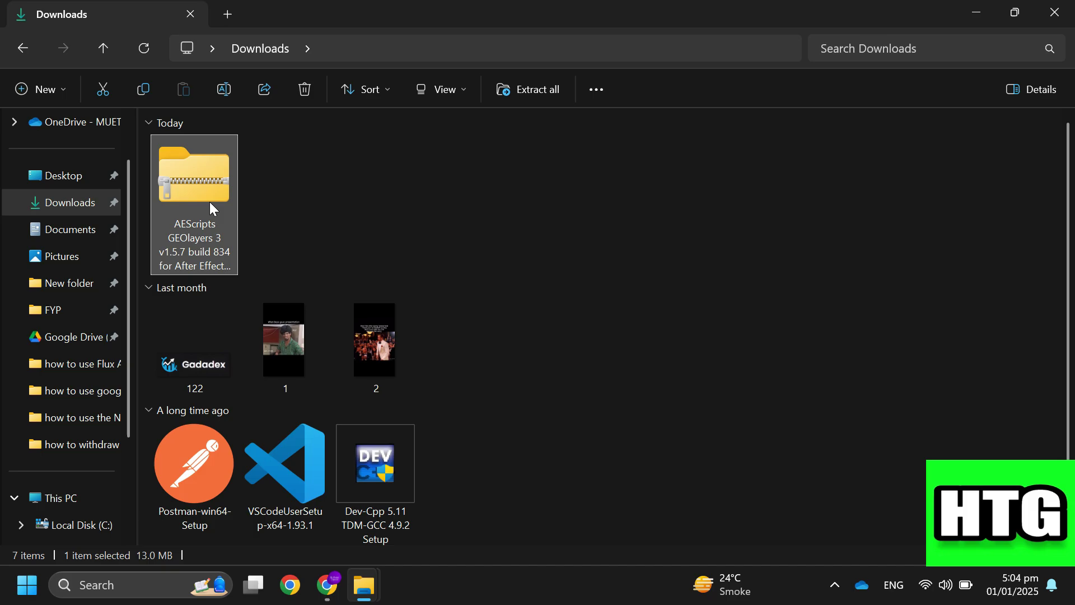
right_click(193, 176)
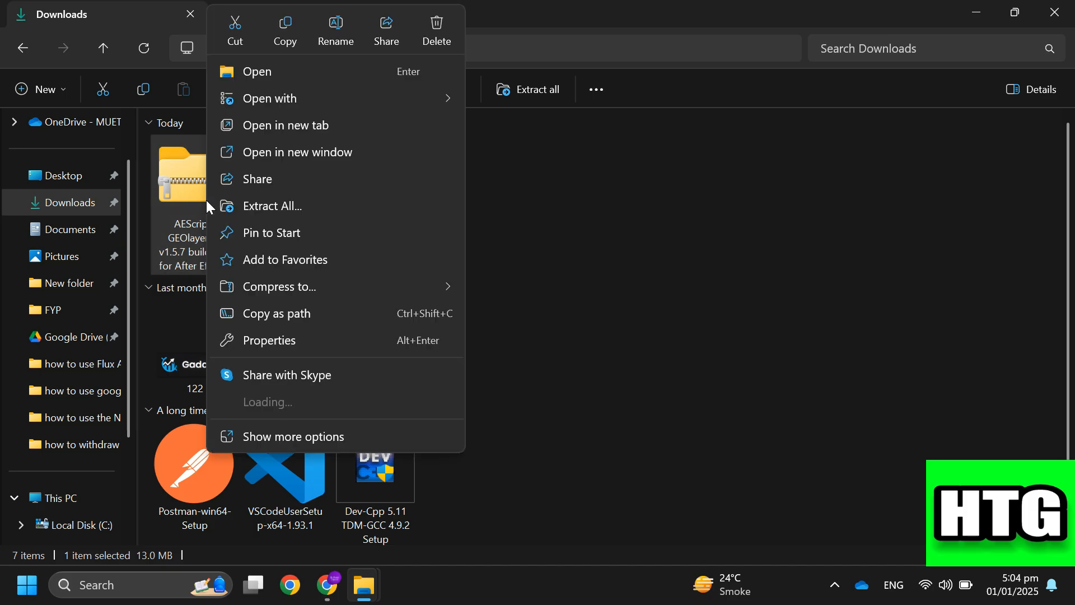
left_click(266, 221)
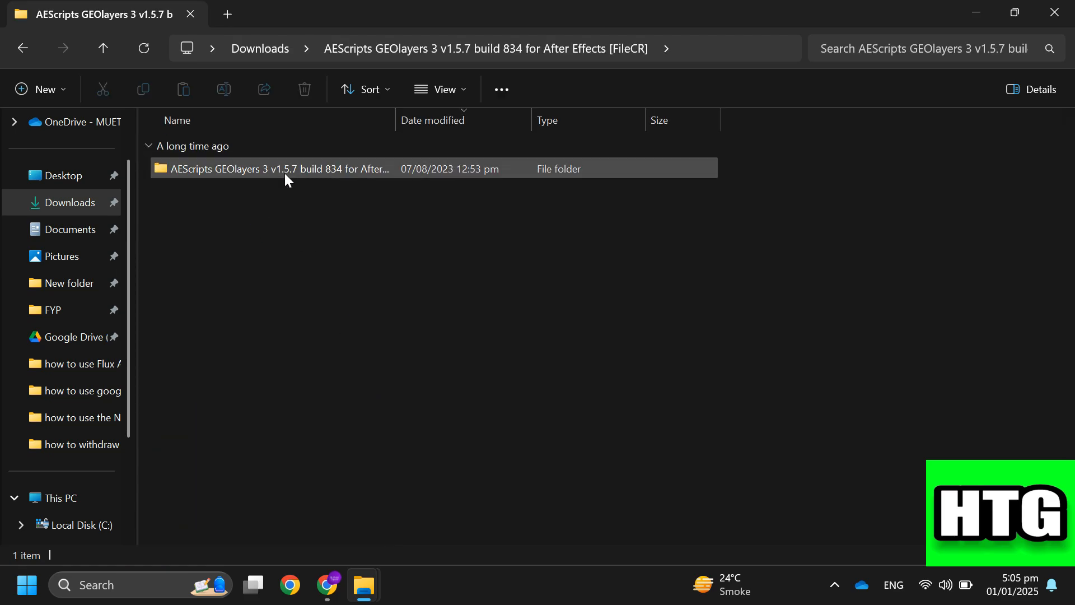
Step: Inspect the GEOlayers3 1_5_7_build834 folder contents, copy it, and show This PC's drives
double_click(279, 169)
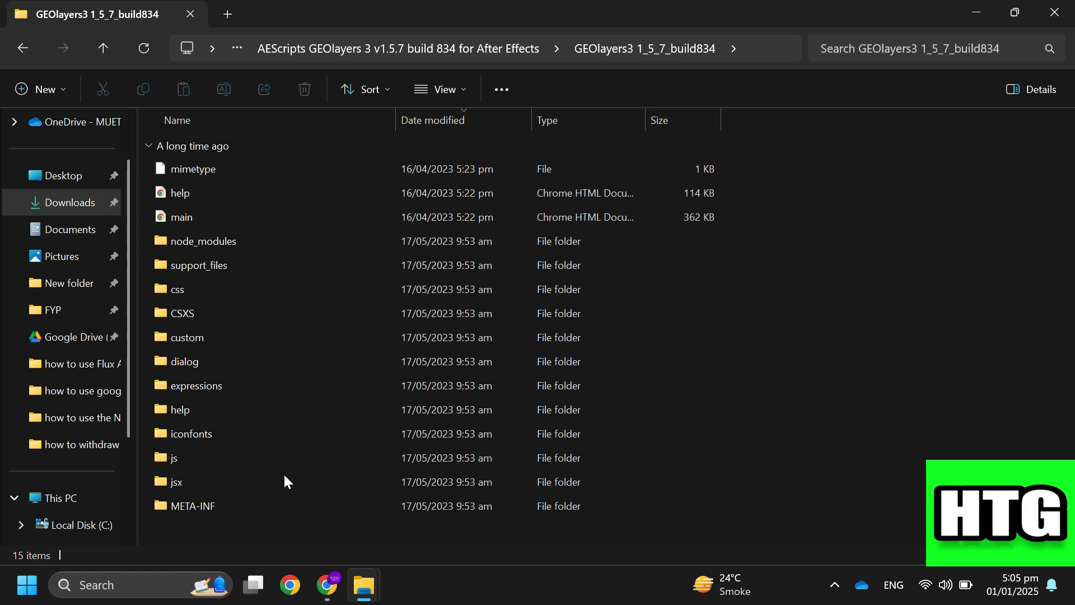
left_click(22, 48)
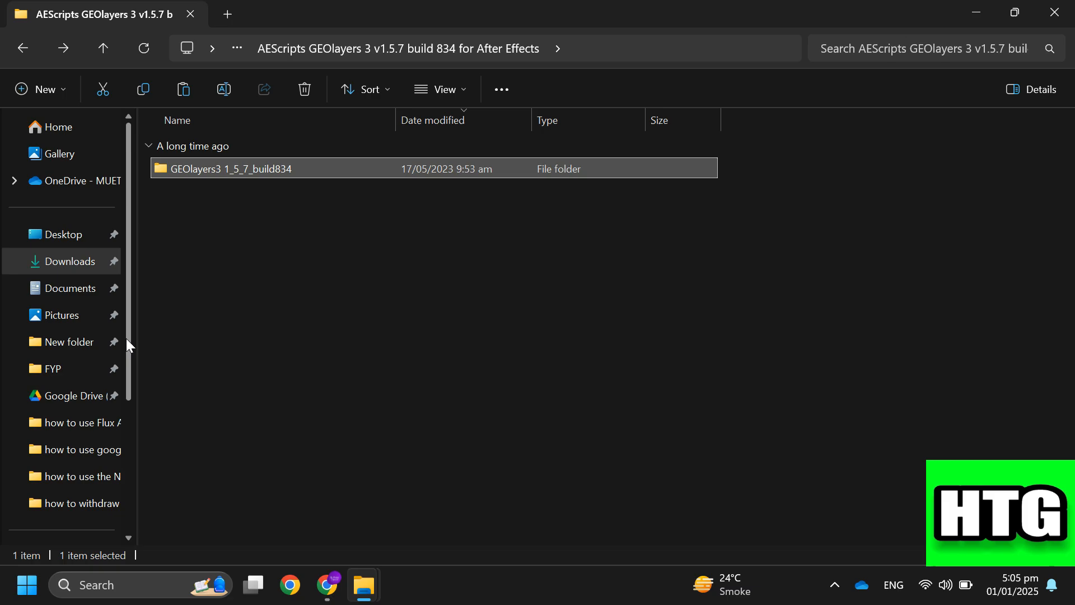
left_click(59, 364)
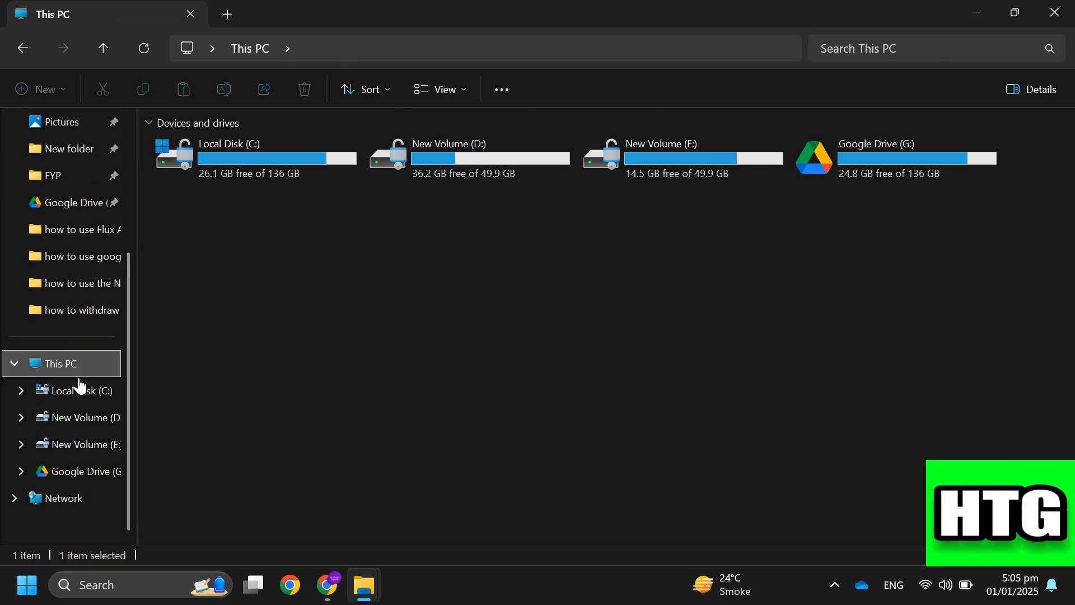
Step: Paste GEOlayers3 1_5_7_build834 into C:\...\Adobe\CEP\extensions and confirm its 15 items
double_click(73, 391)
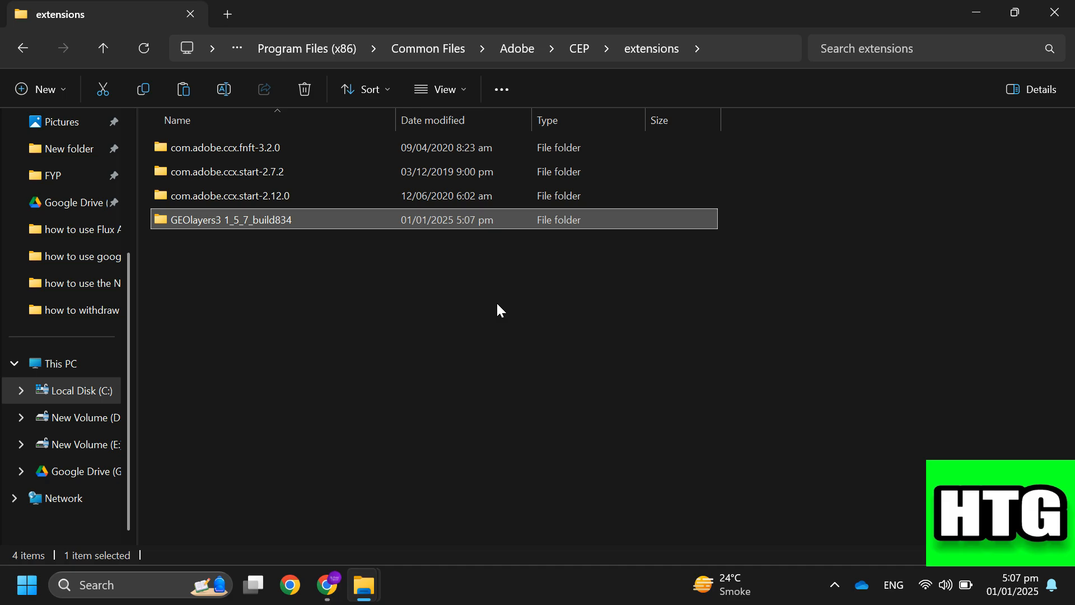
double_click(231, 220)
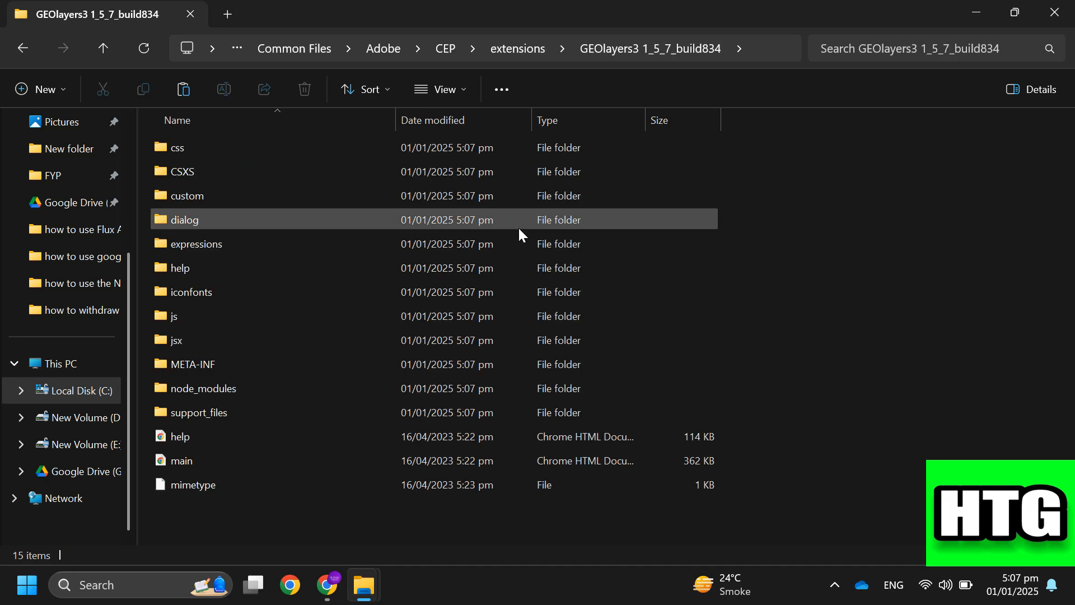